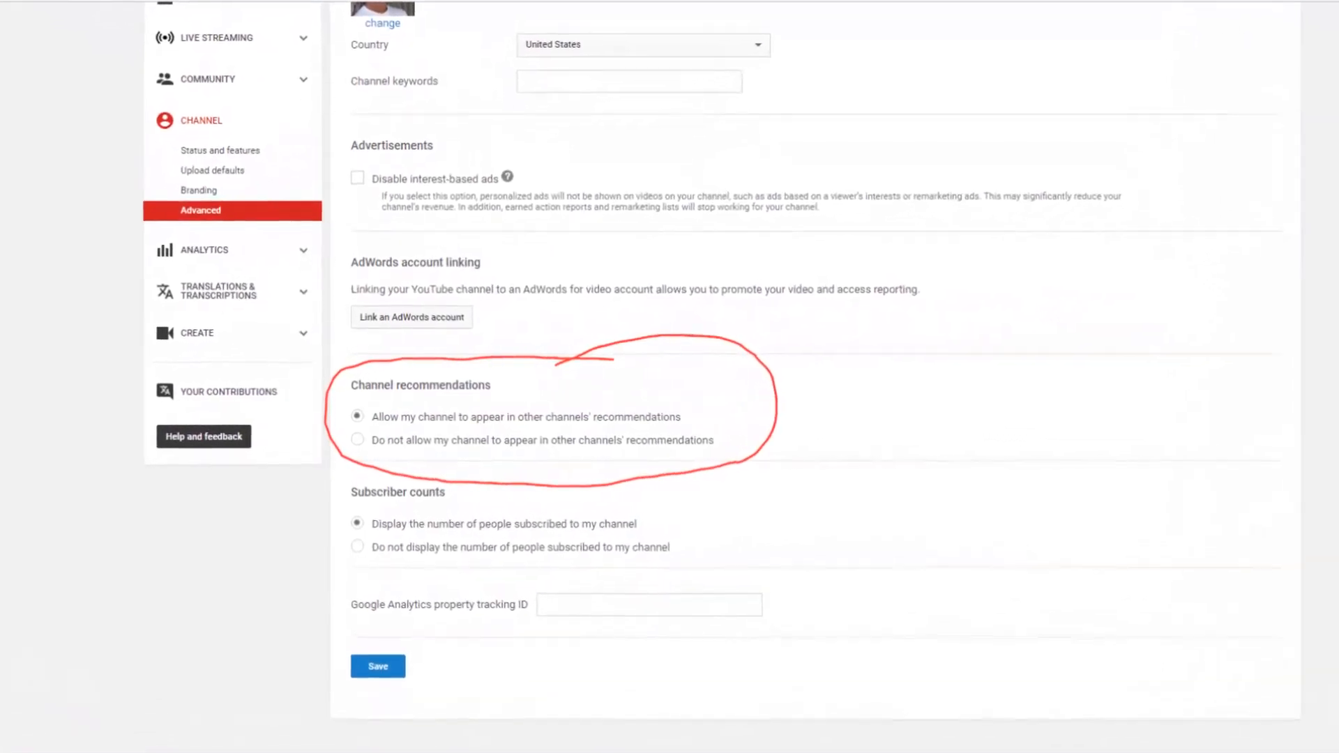
{"action": "scroll", "scroll_direction": "up", "scroll_amount": 3}
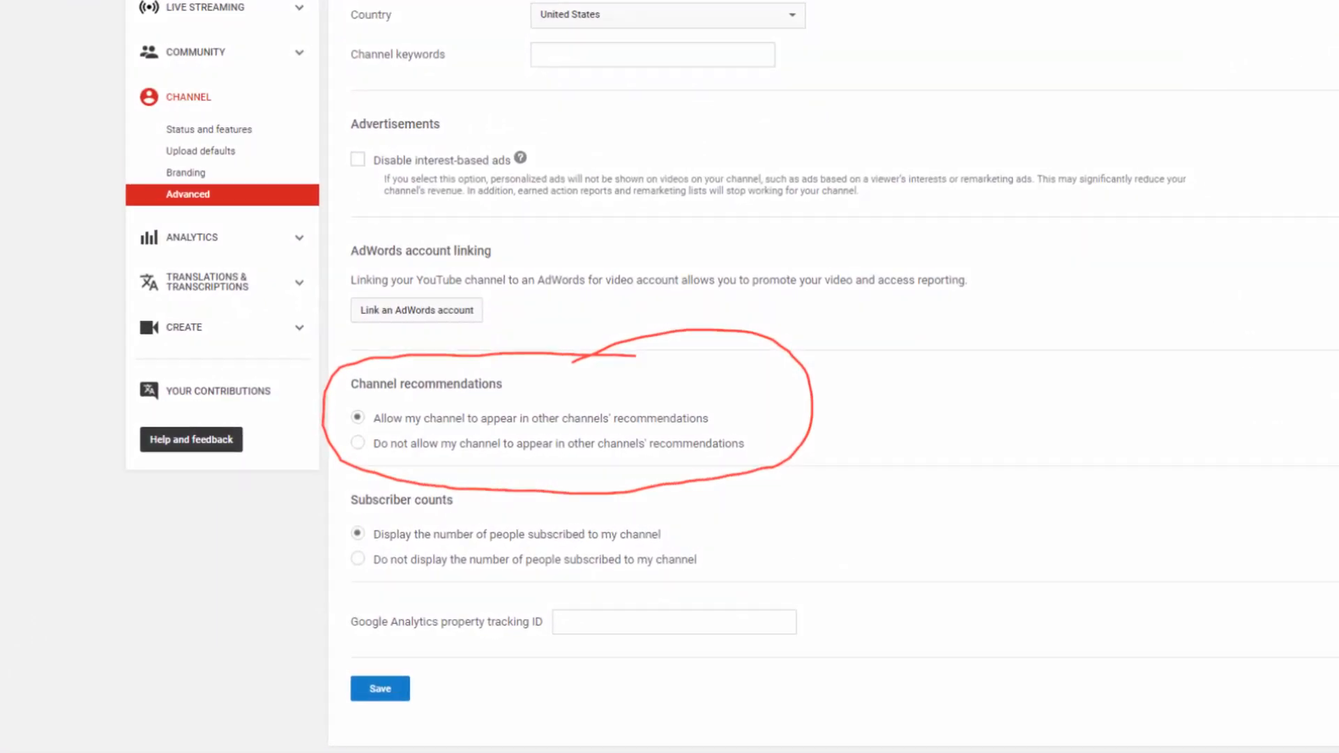
{"action": "scroll", "scroll_direction": "down", "scroll_amount": 3}
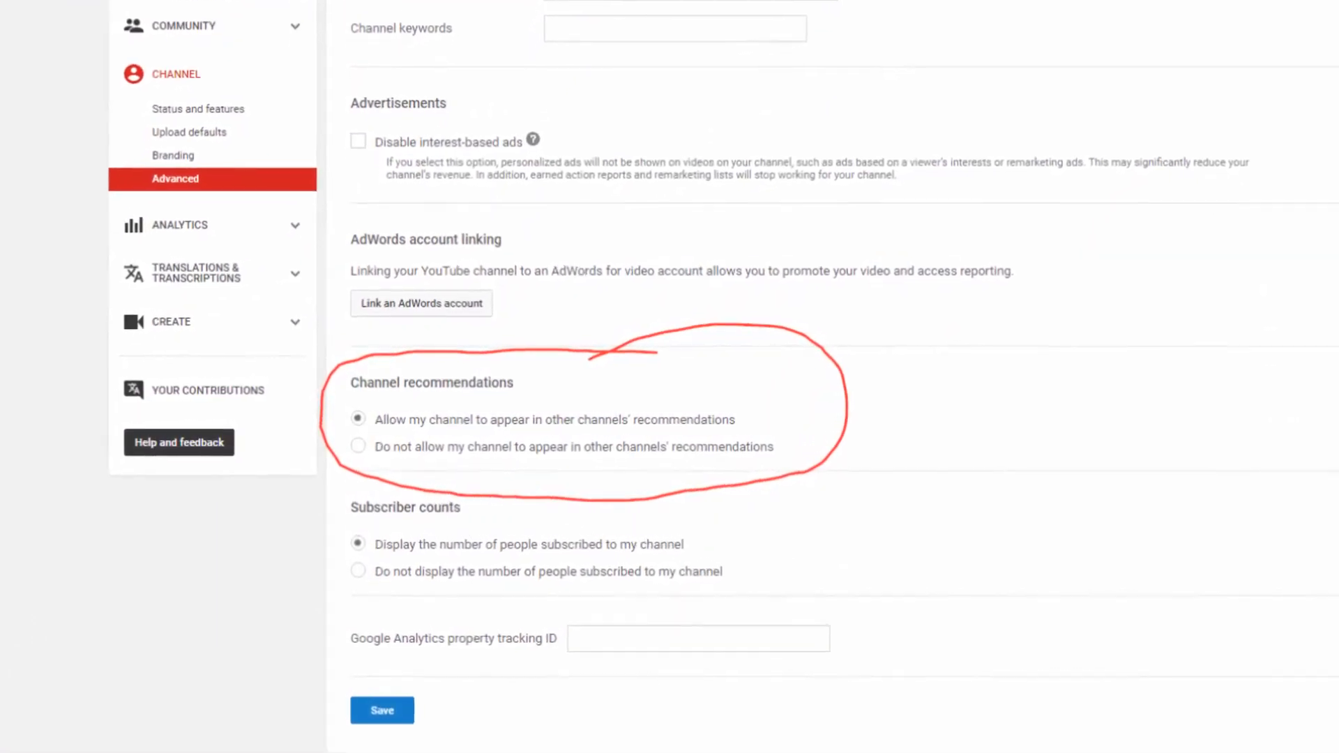